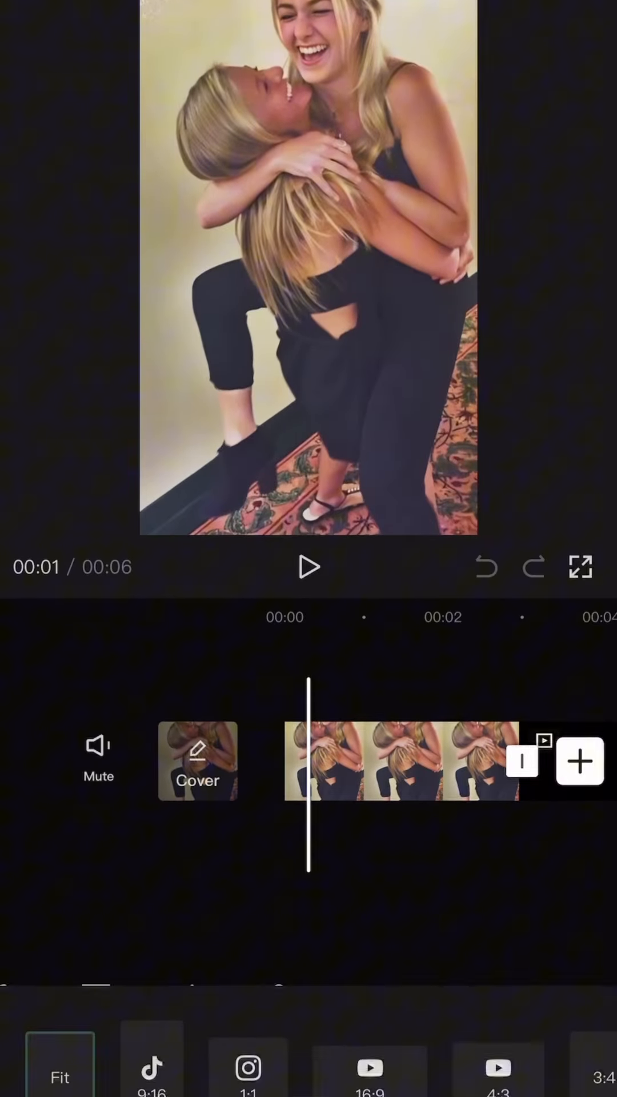
- Set the project ratio to a square 1:1 and confirm it
click(248, 902)
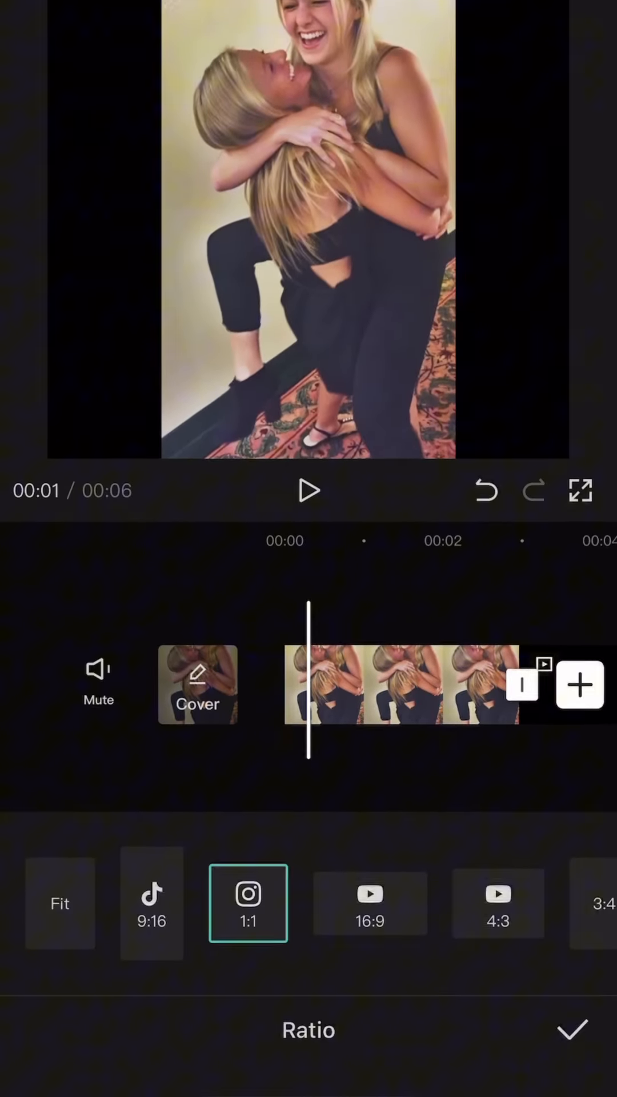
click(571, 1029)
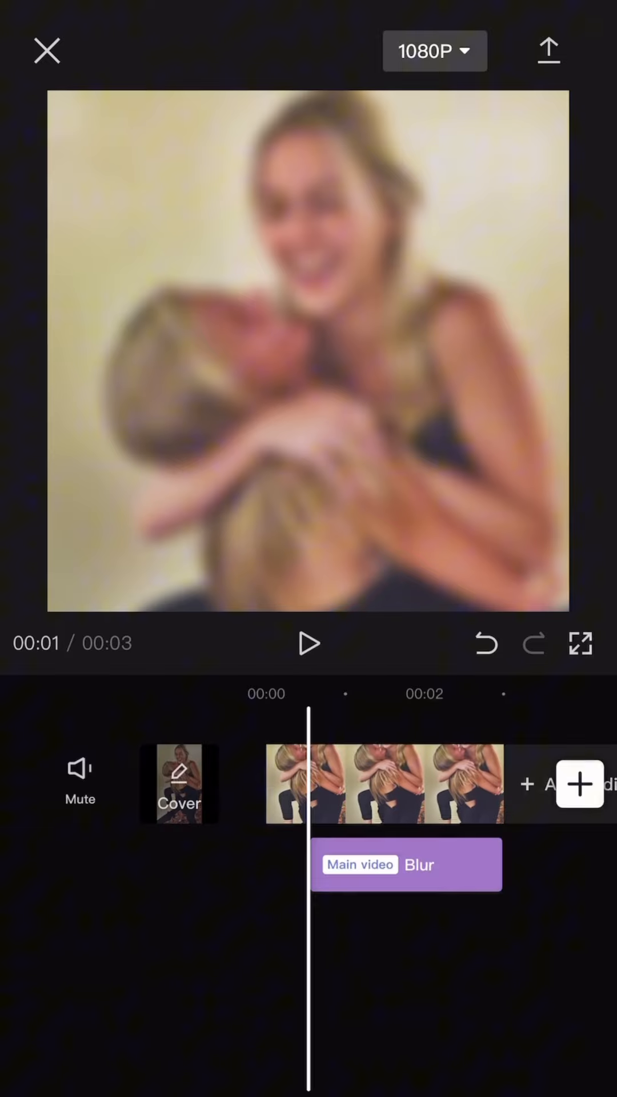
- Remove the Blur effect so the photo shows sharp again
click(408, 863)
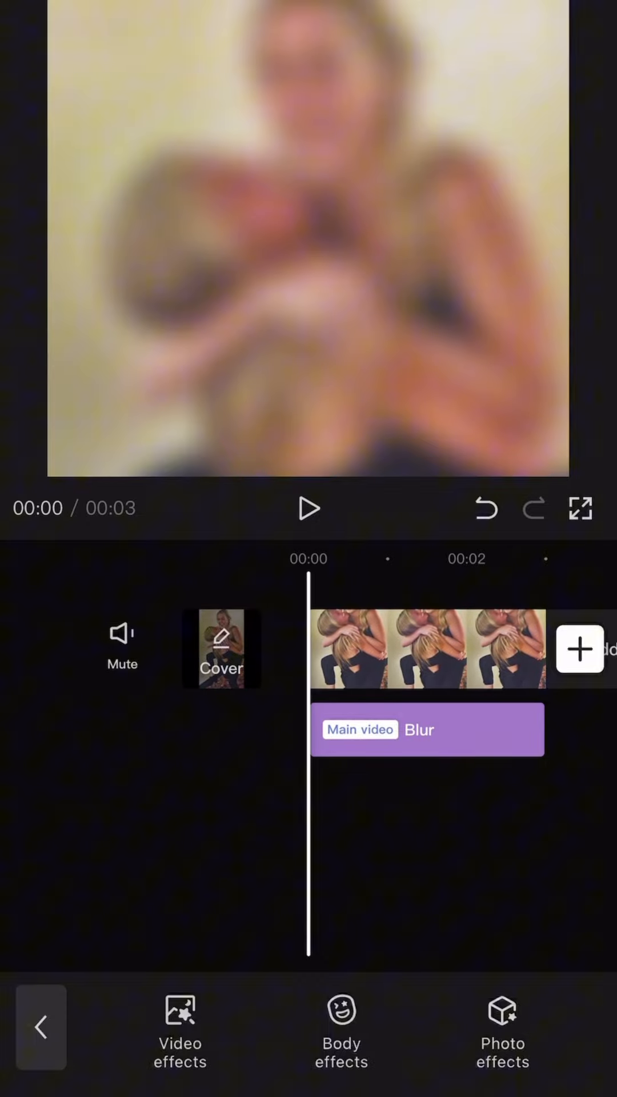
click(579, 648)
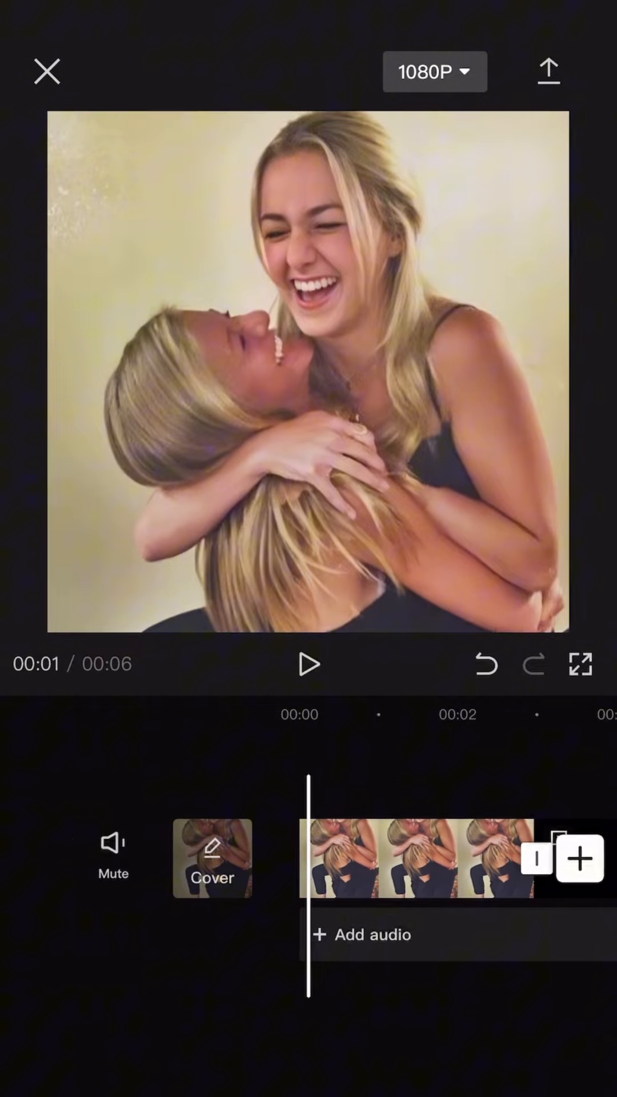
- Cut out the two women from the photo with Cutout > Remove background and confirm
click(419, 858)
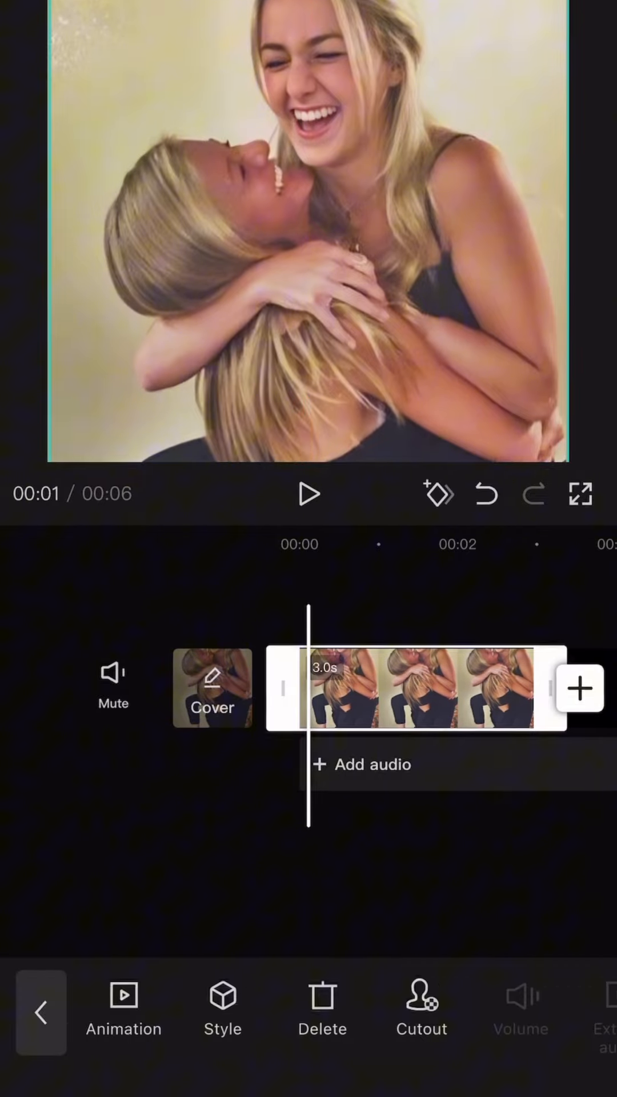
click(422, 1011)
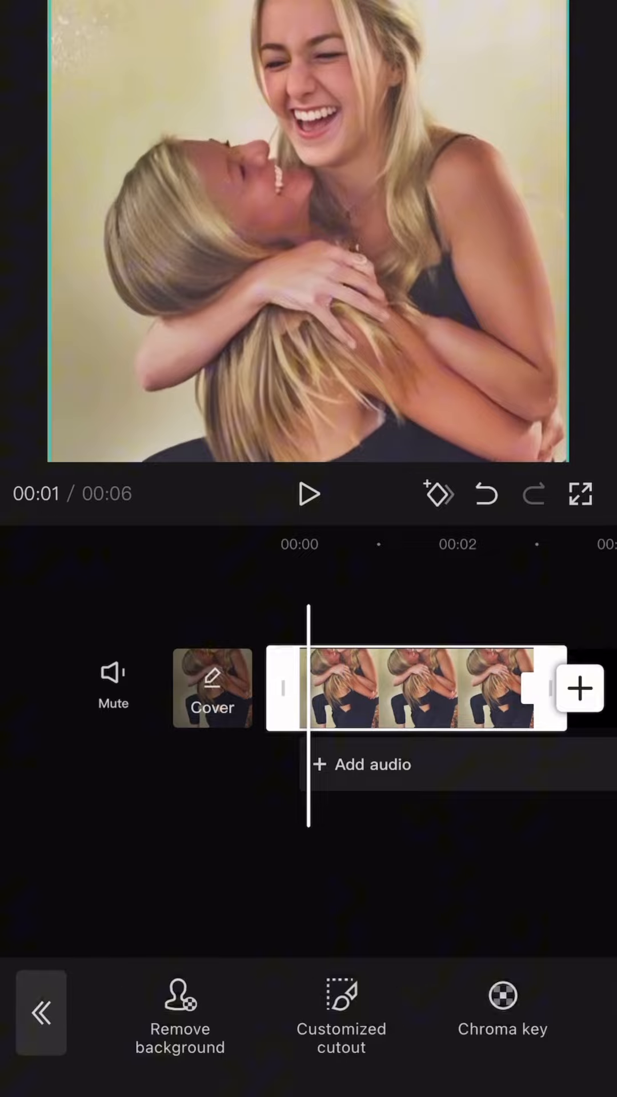
click(180, 1014)
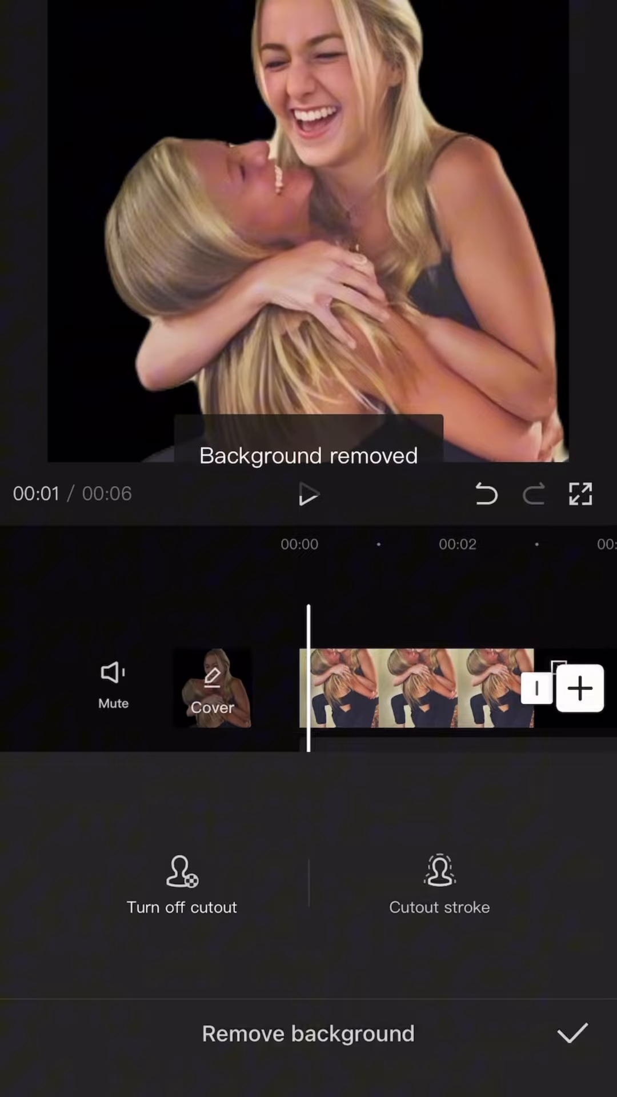
click(572, 1032)
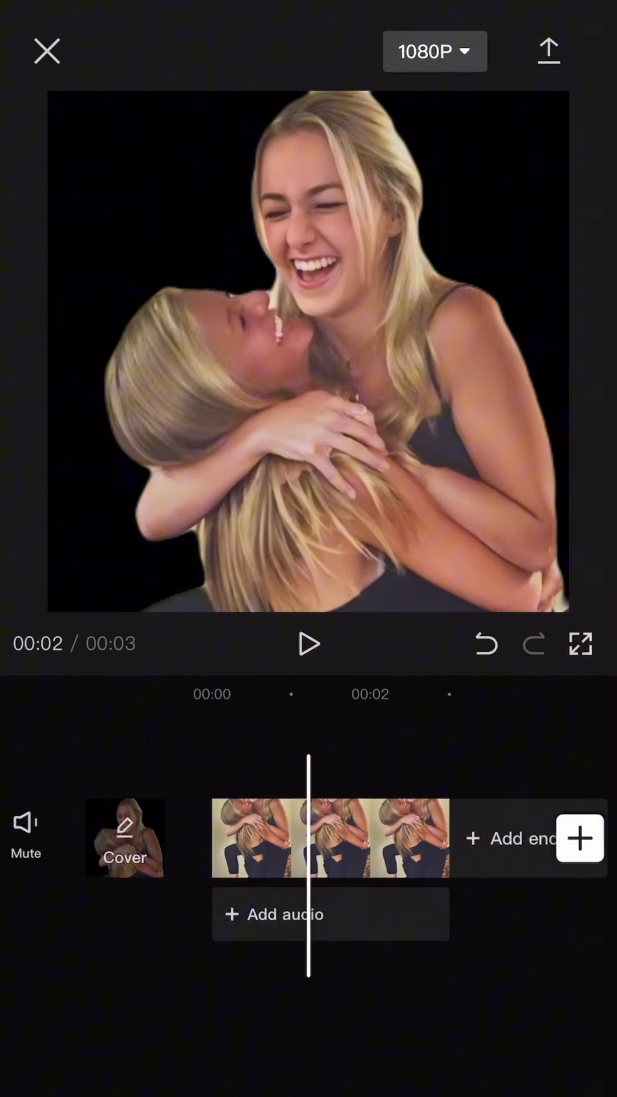
- Add the white CapCut logo image as an overlay above the photo
click(46, 51)
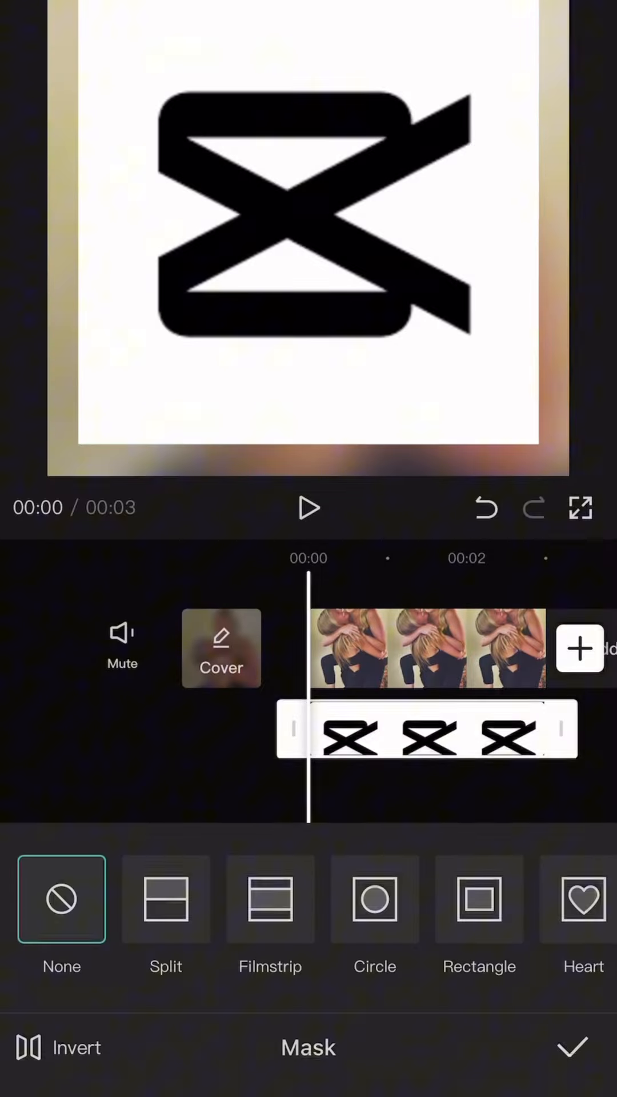
- Mask the logo with an enlarged Rectangle mask with rounded corners and confirm
scroll(left, 3)
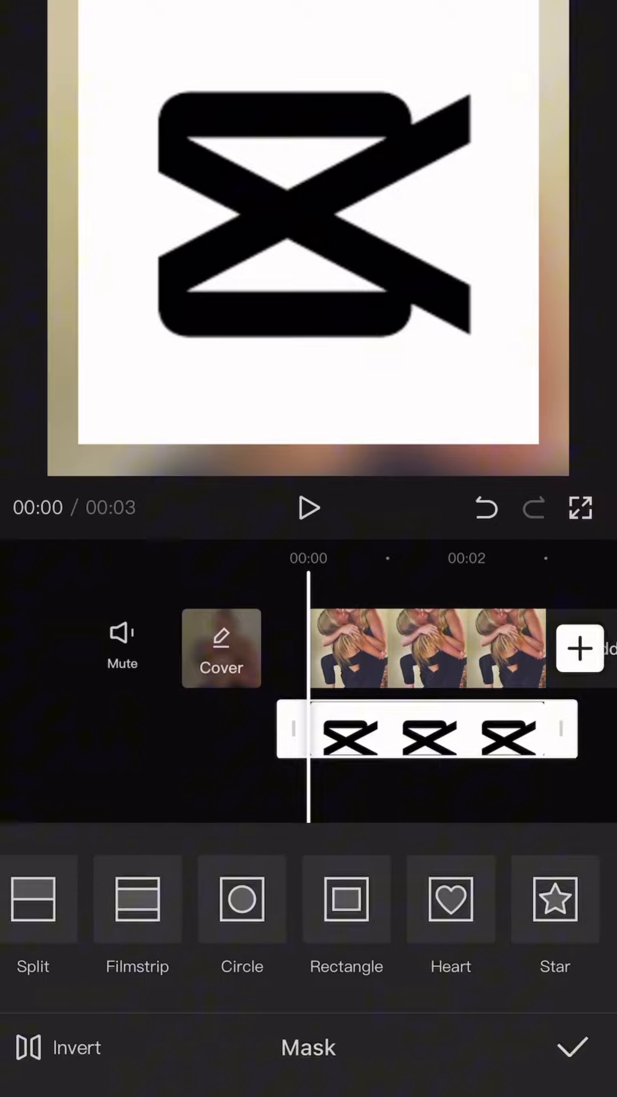
click(345, 899)
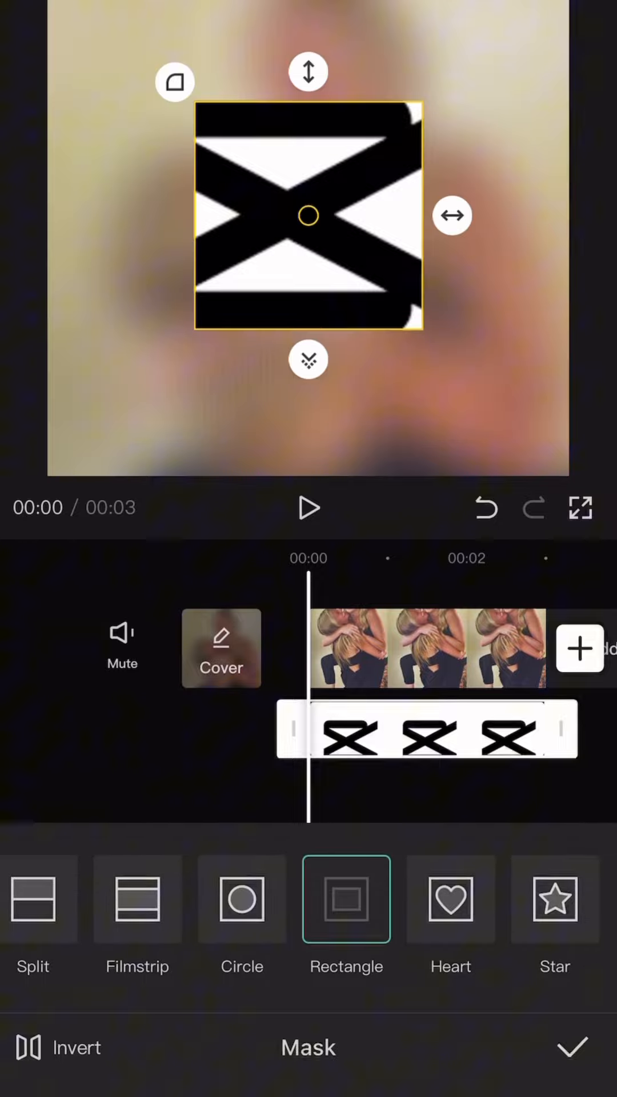
drag(452, 216, 526, 216)
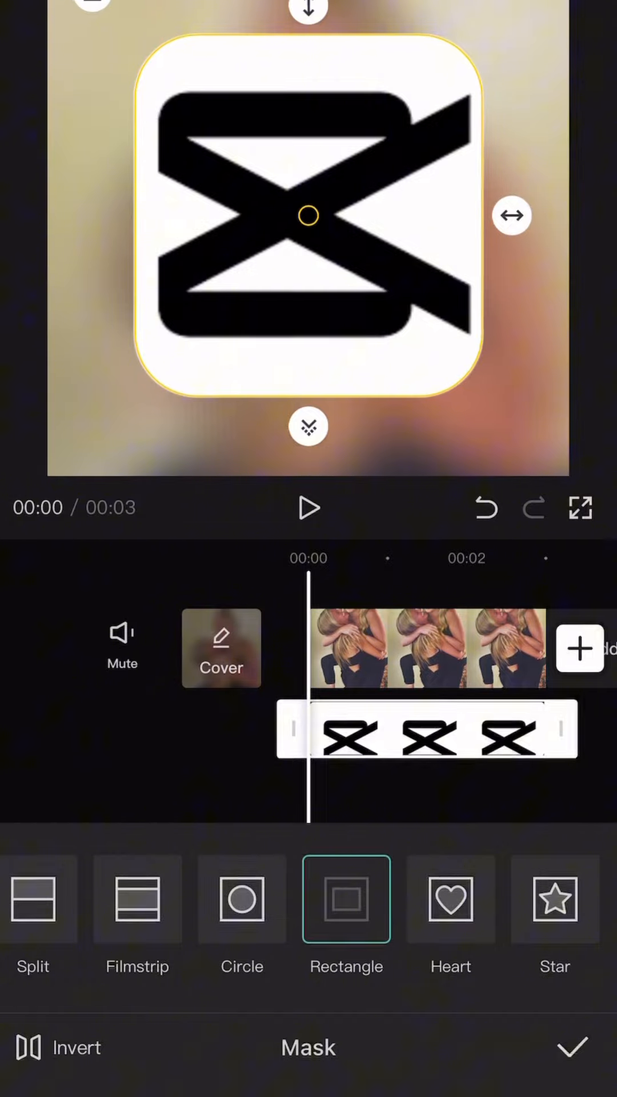
click(572, 1047)
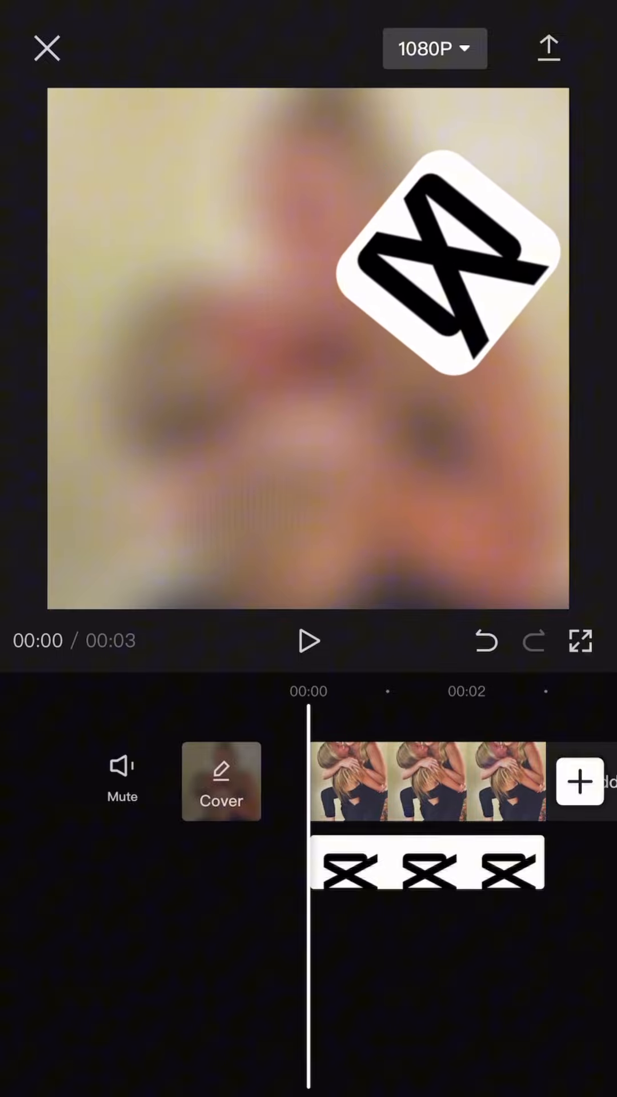
- Add the photo as a top overlay and remove its background so the women cover the logo
click(579, 782)
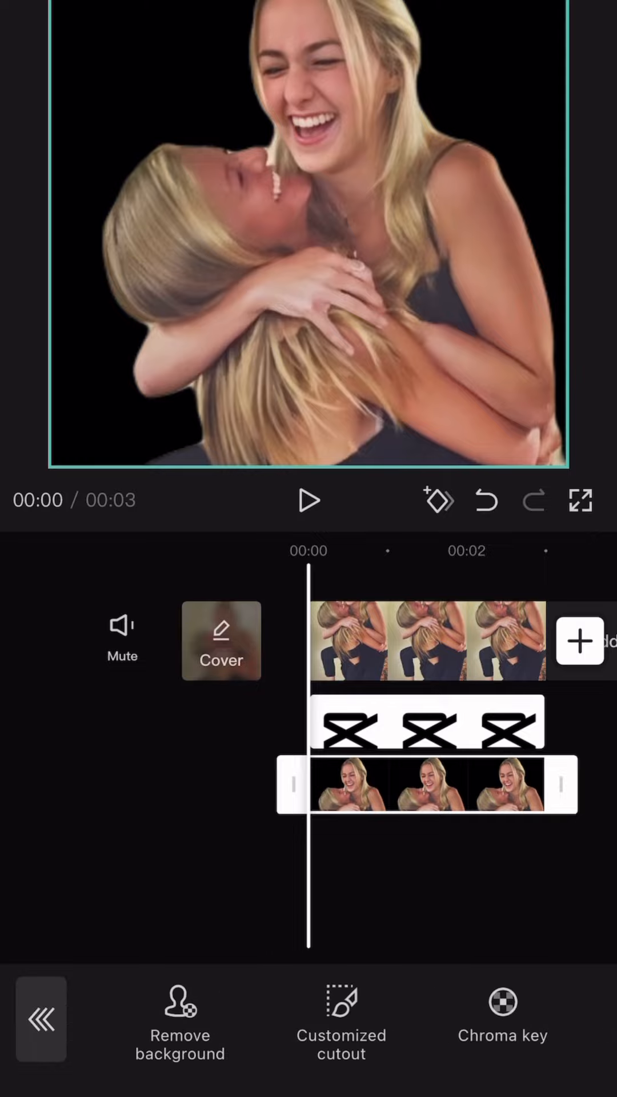
click(179, 1018)
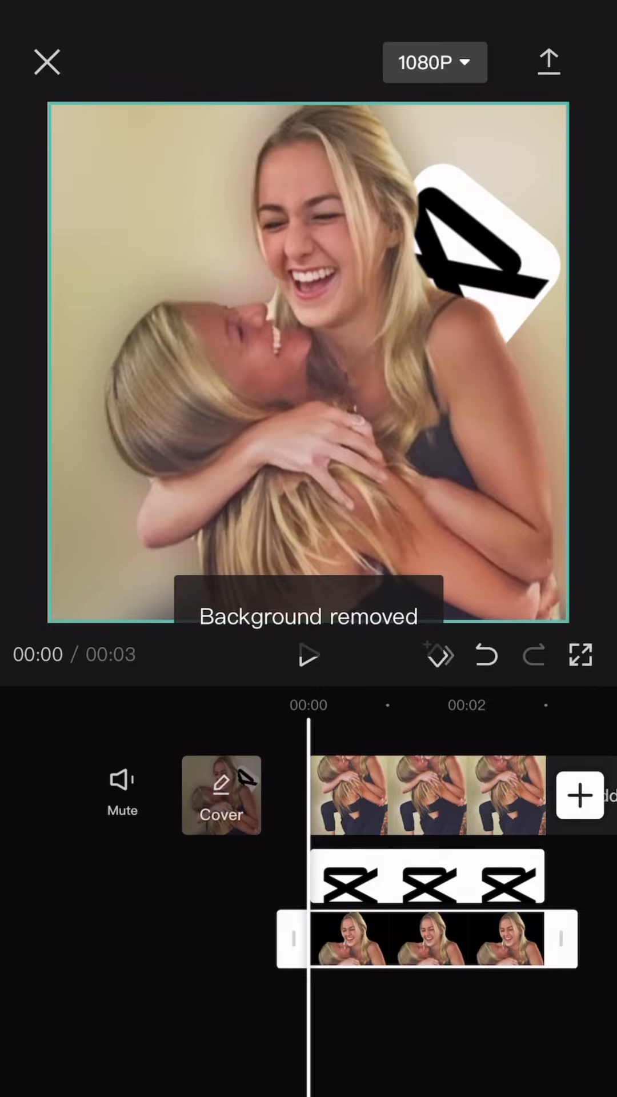